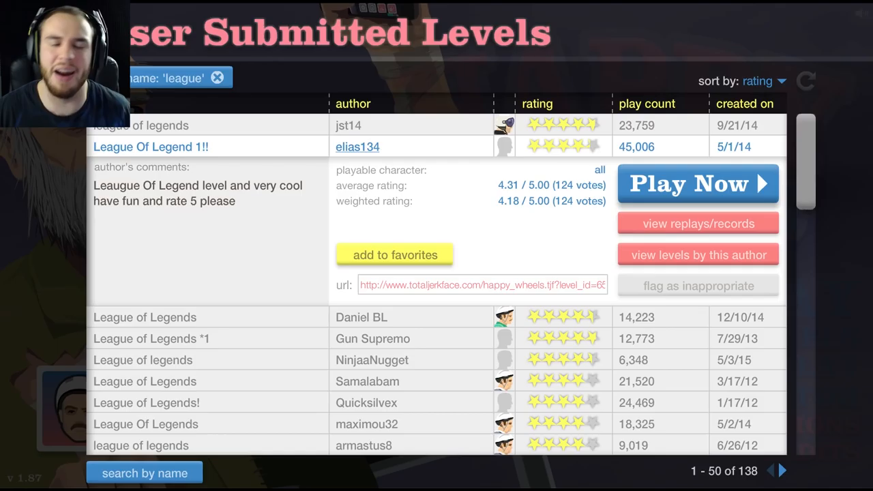
# Step: Launch the League Of Legend 1!! level and wait for its character selection screen
pyautogui.click(697, 182)
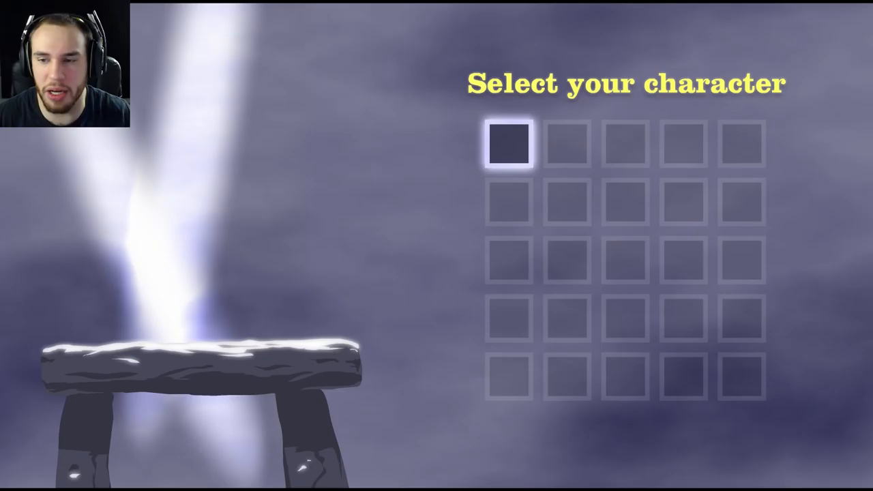
# Step: Pick a character, win League Of Legend 1!! in 50.77 seconds, and return to the browser
pyautogui.click(509, 145)
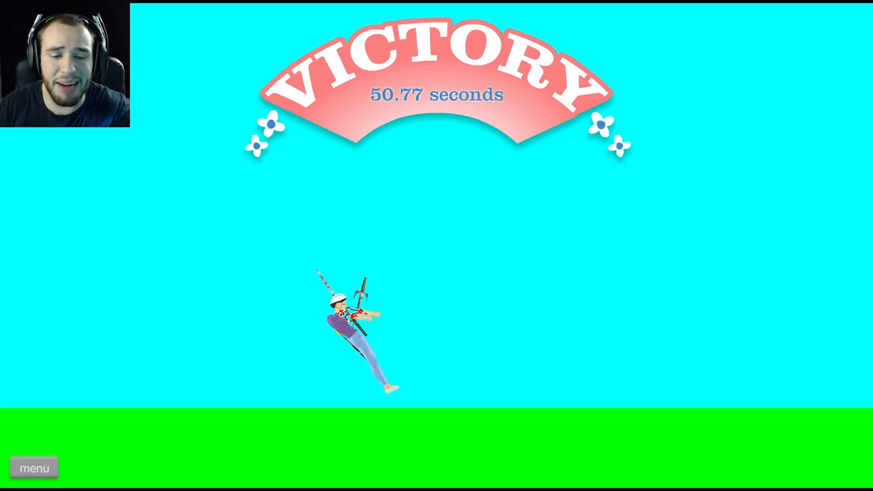
pyautogui.click(34, 467)
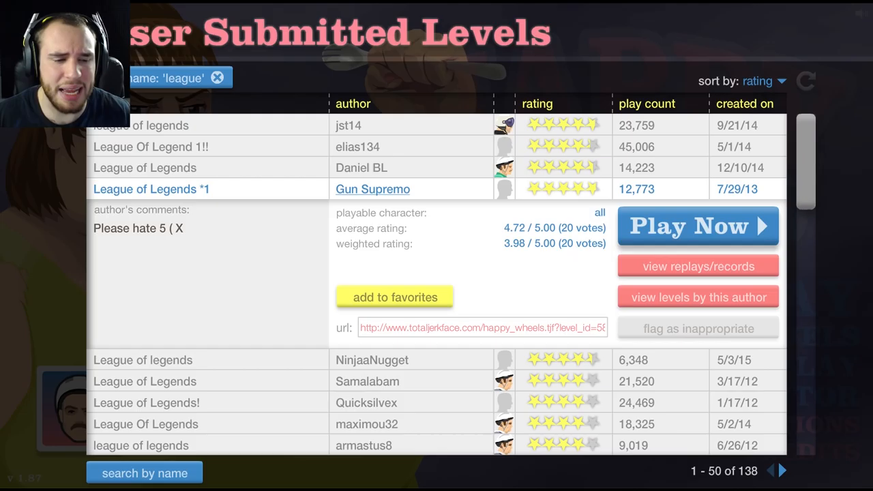
# Step: Play the League of Legends *1 quiz level, then exit it through the menu
pyautogui.click(697, 225)
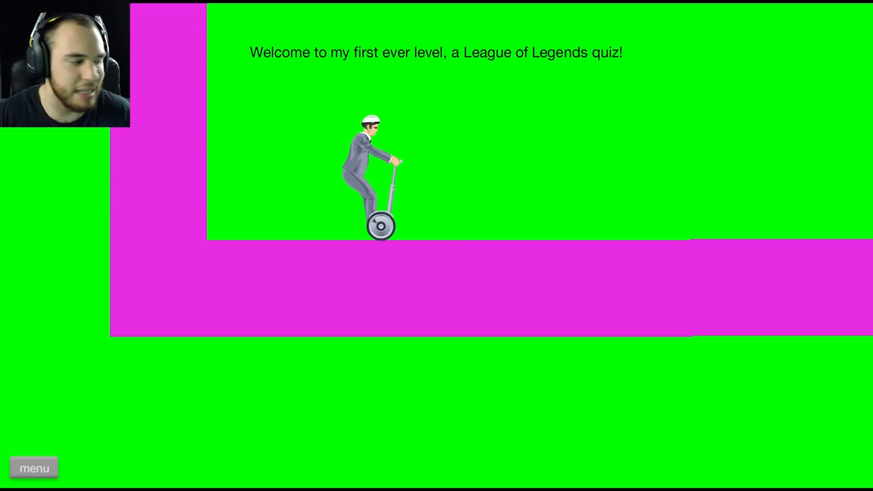
pyautogui.click(34, 468)
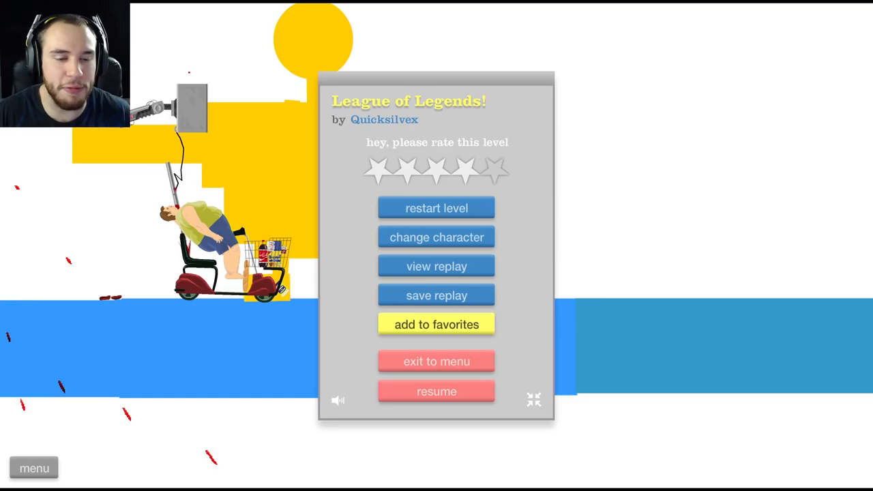
# Step: Restart Quicksilvex's League of Legends! level from the pause menu to its Summoner's Rift intro
pyautogui.click(437, 391)
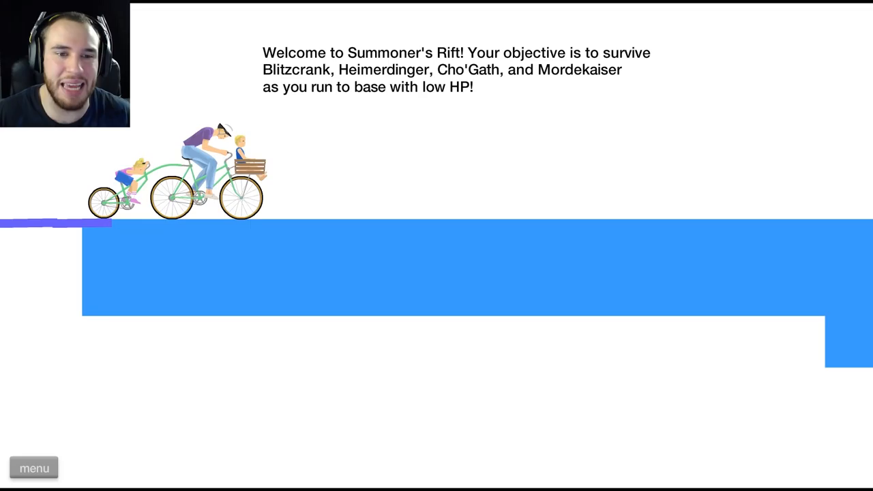